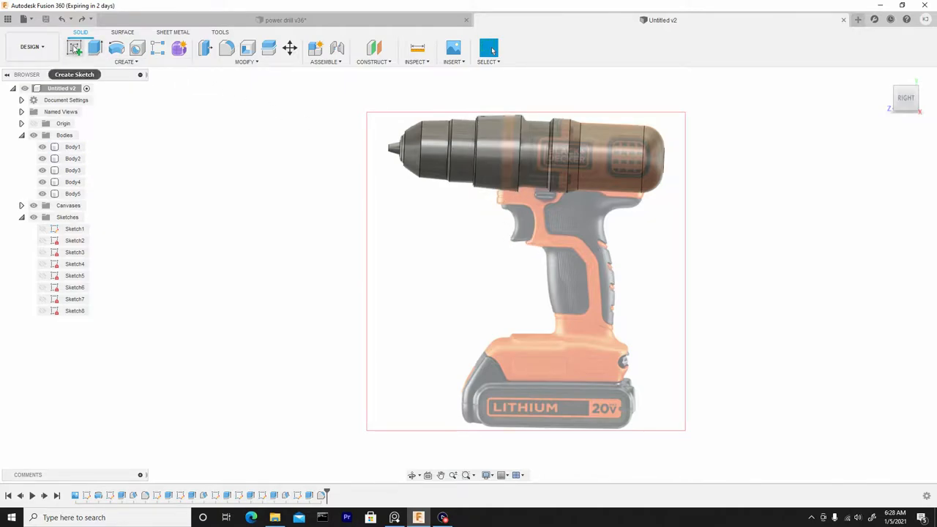
# Start a sketch over the drill's side view and trace the first handle edge and arc.
pyautogui.click(74, 48)
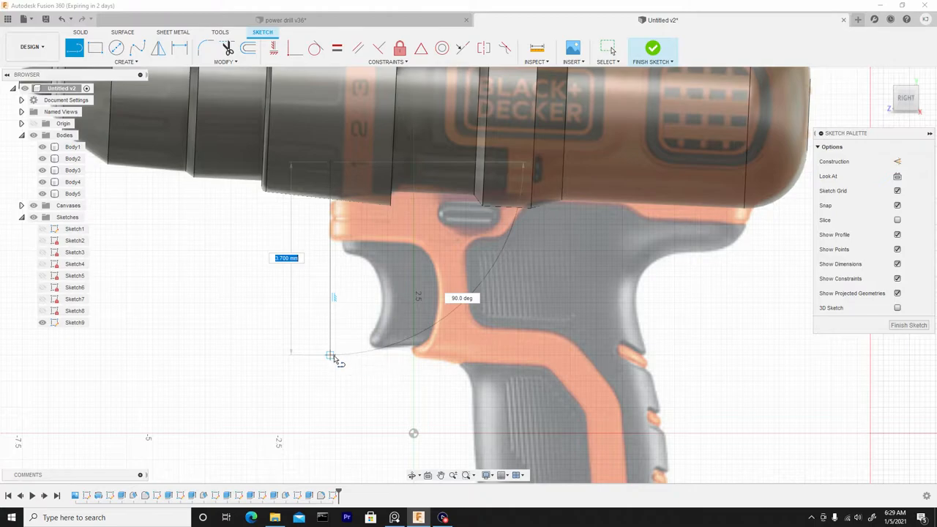
pyautogui.click(126, 62)
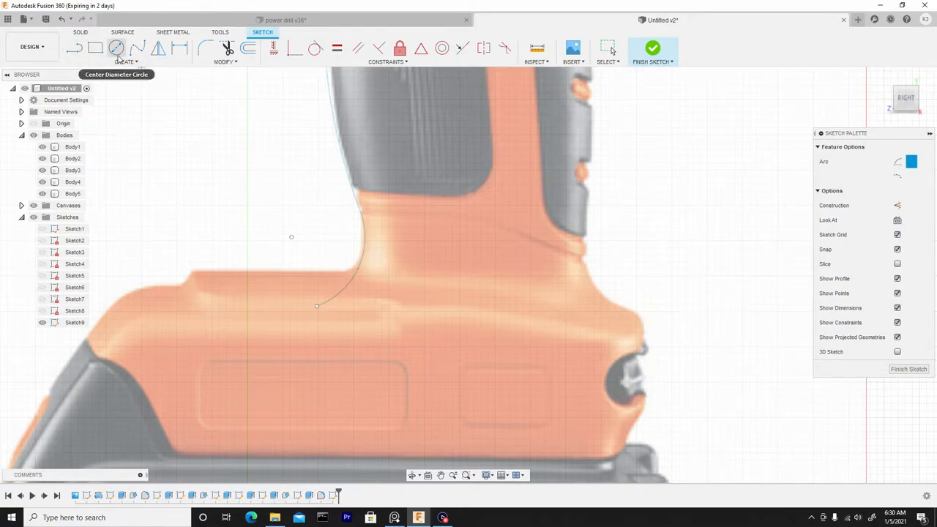
# Trace curves around the grip and trigger area, ending the outline at the top of the grip.
pyautogui.click(125, 62)
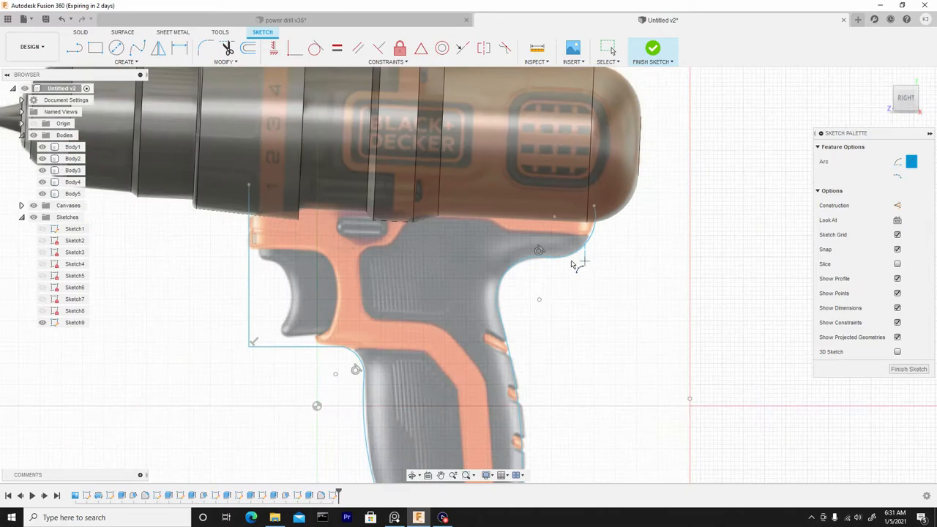
pyautogui.click(651, 47)
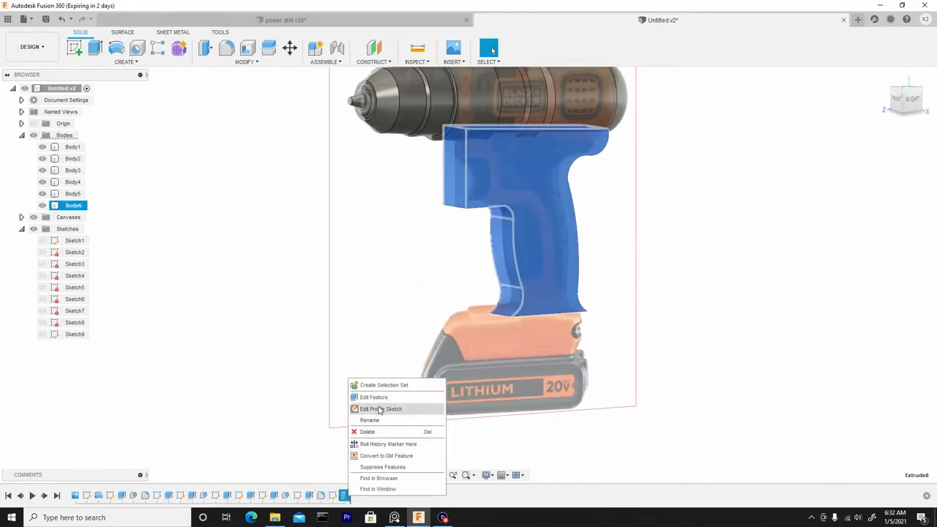
# Reopen the profile sketch behind the handle extrusion for editing.
pyautogui.click(373, 396)
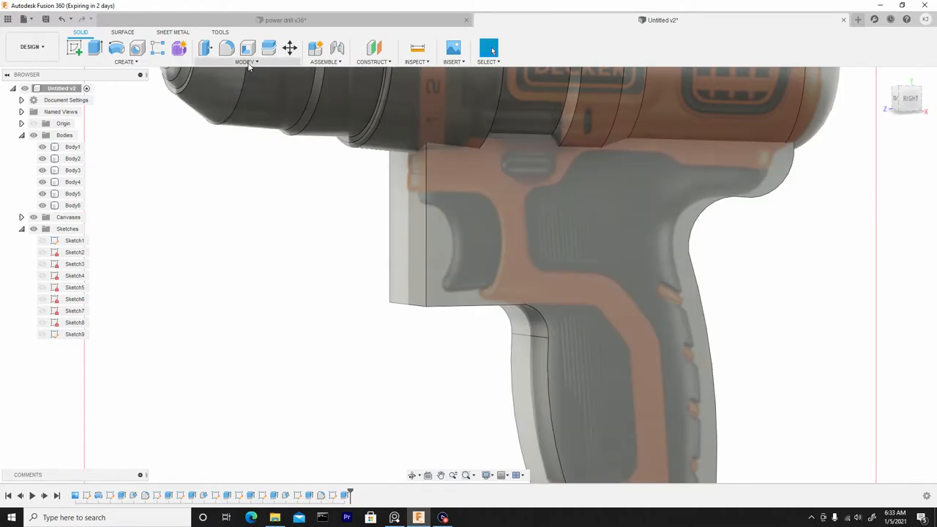
# Bring up the Modify options for the handle body.
pyautogui.click(226, 48)
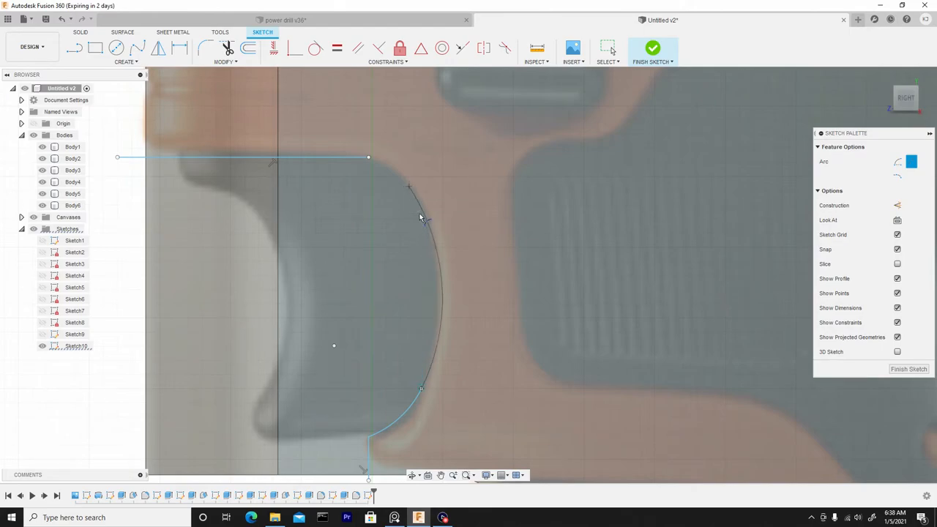
# In Sketch10, place the arc following the back curve of the handle.
pyautogui.click(246, 61)
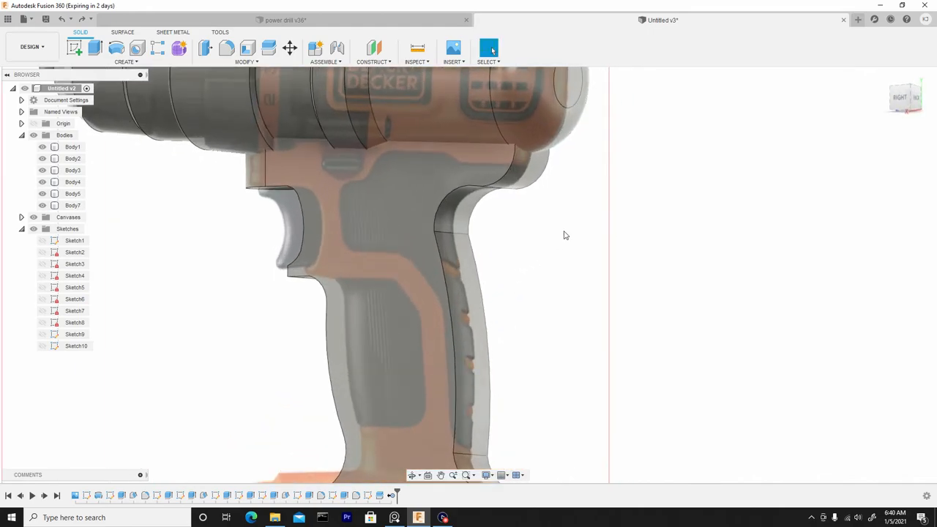
# Fillet the rear edges of Body7, setting the radius by dragging its arrow.
pyautogui.click(226, 47)
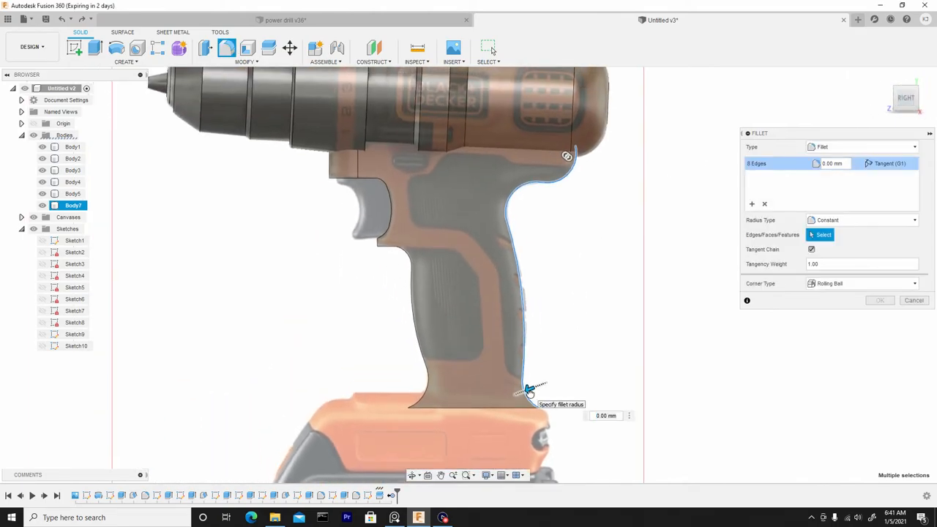
pyautogui.moveTo(530, 388); pyautogui.dragTo(527, 388)
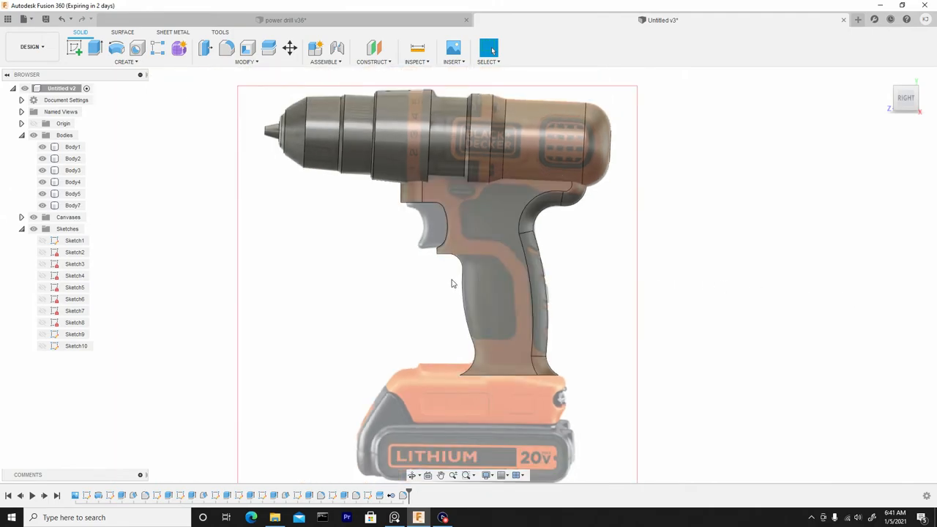
# Start a fillet on Body7's five front edges around the trigger area.
pyautogui.click(226, 48)
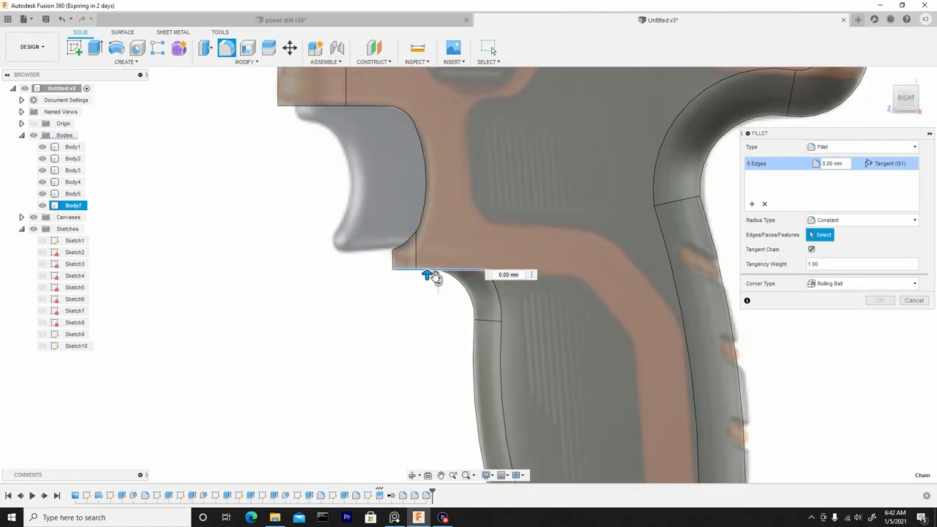
# Set the five-edge trigger-area fillet radius to about 0.137 mm.
pyautogui.moveTo(427, 275); pyautogui.dragTo(422, 278)
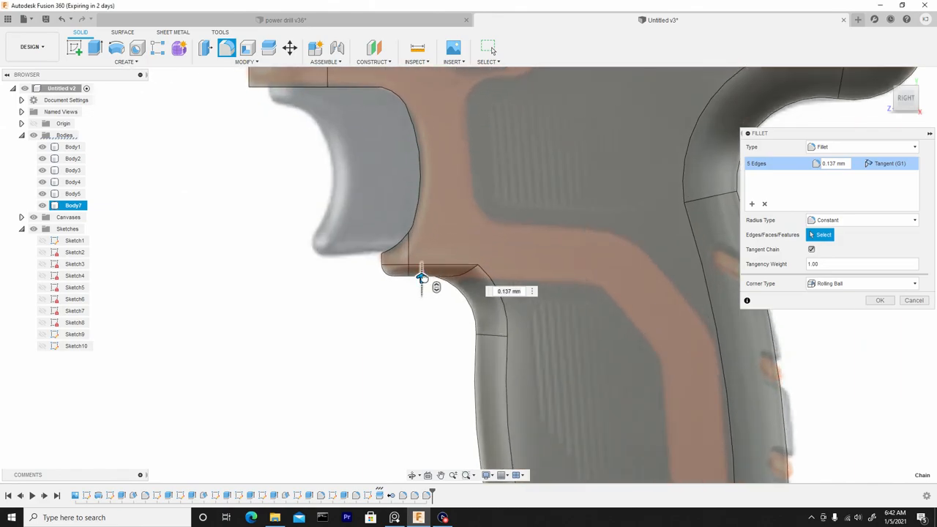